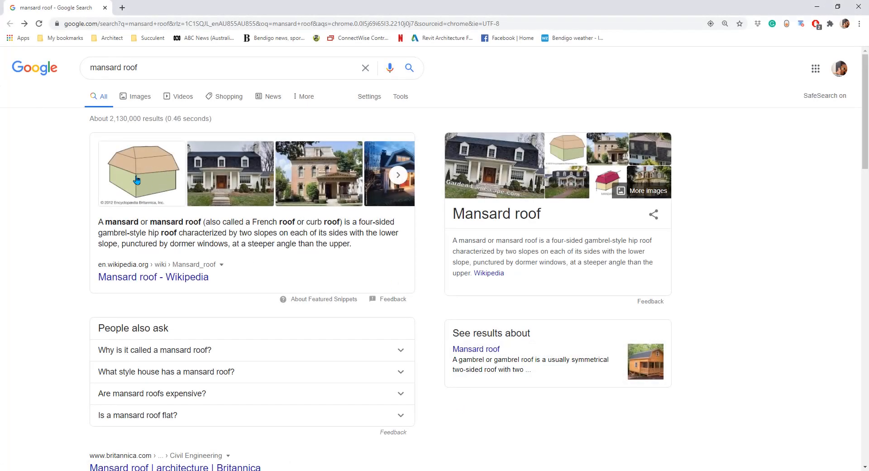
mouse_move(158, 192)
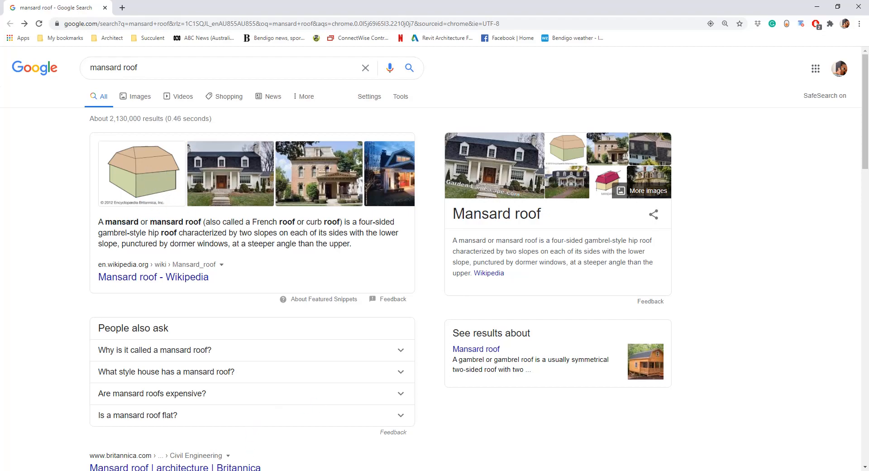
Create a new project from the defaultAUSENU template, opening on the Ground Floor plan
click(69, 131)
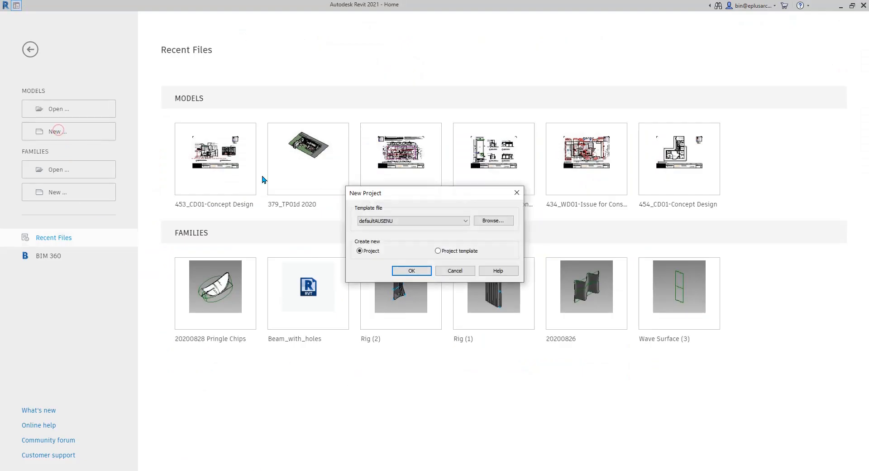
click(411, 270)
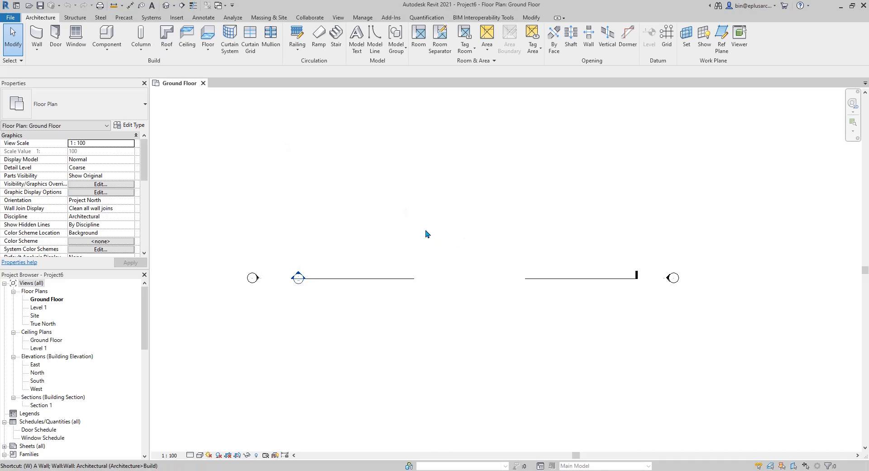
Draw a 10530 by 6130 rectangle of brick walls and constrain their tops to Level 1
click(37, 40)
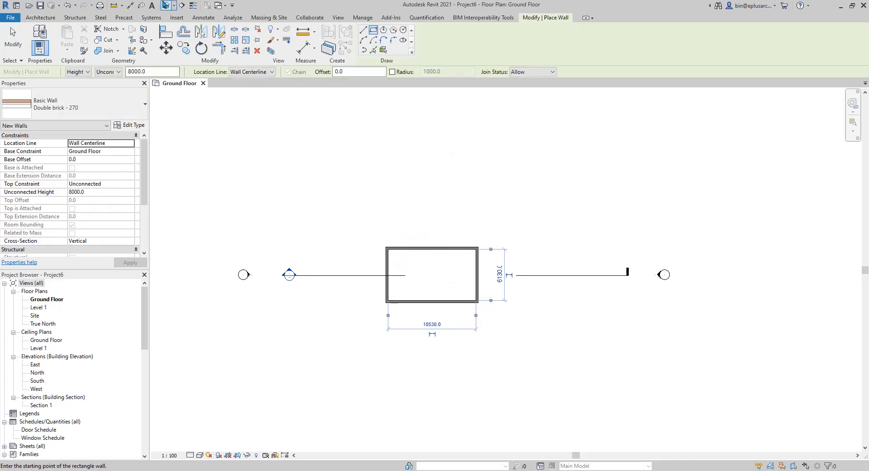
click(240, 83)
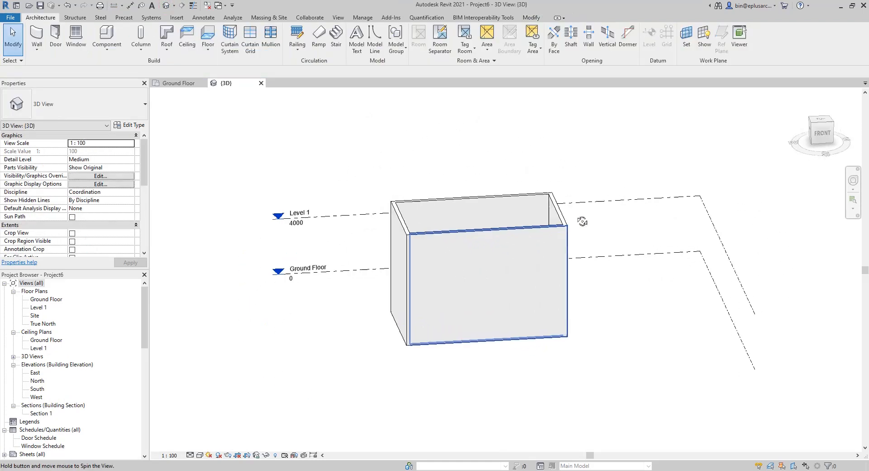
click(477, 266)
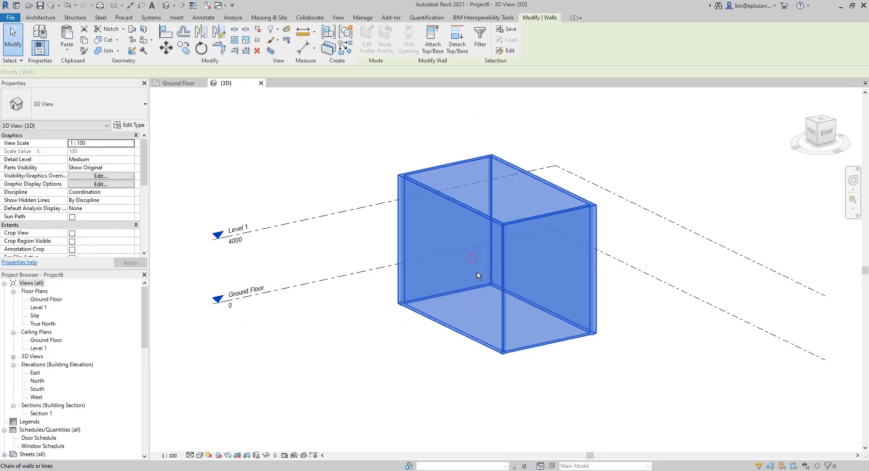
click(471, 258)
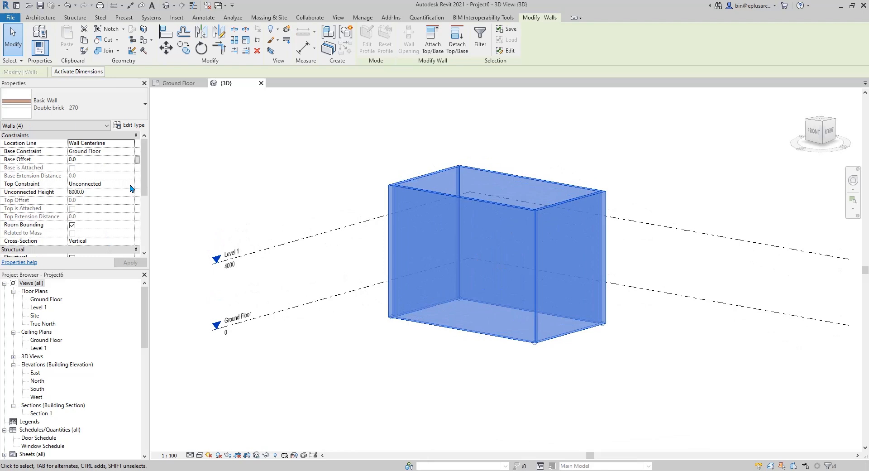
click(101, 184)
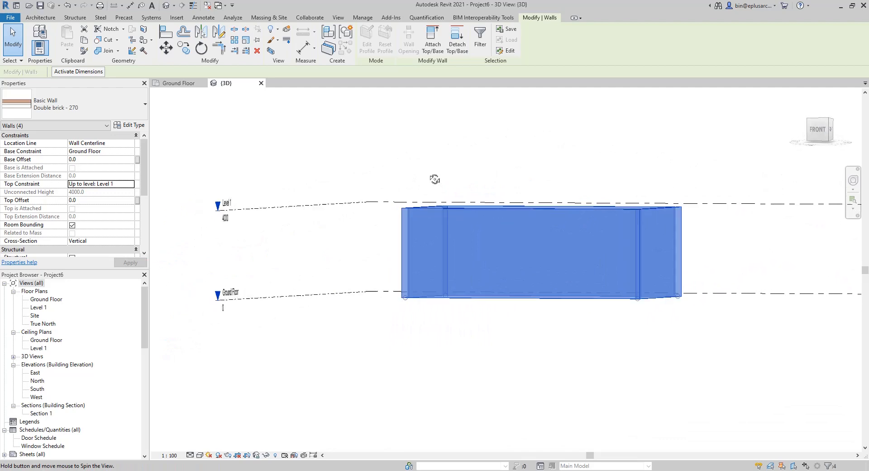
drag(435, 178, 336, 297)
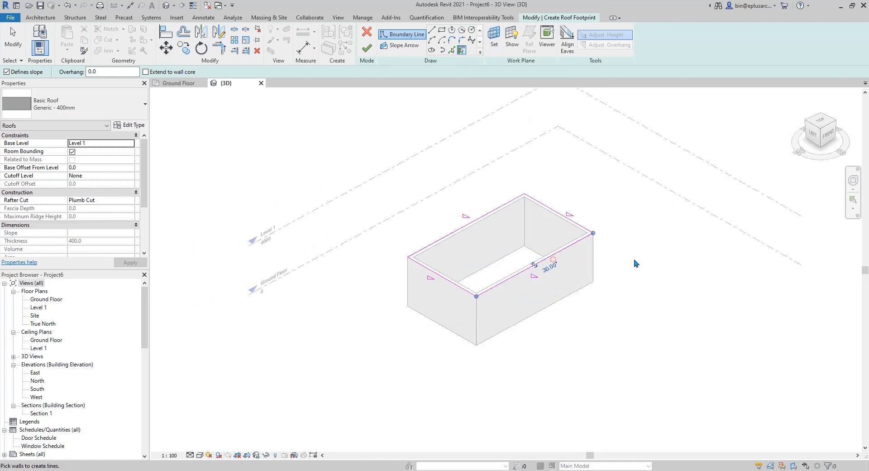
Sketch a footprint roof on the walls with a 70° slope and 600 overhang
click(561, 255)
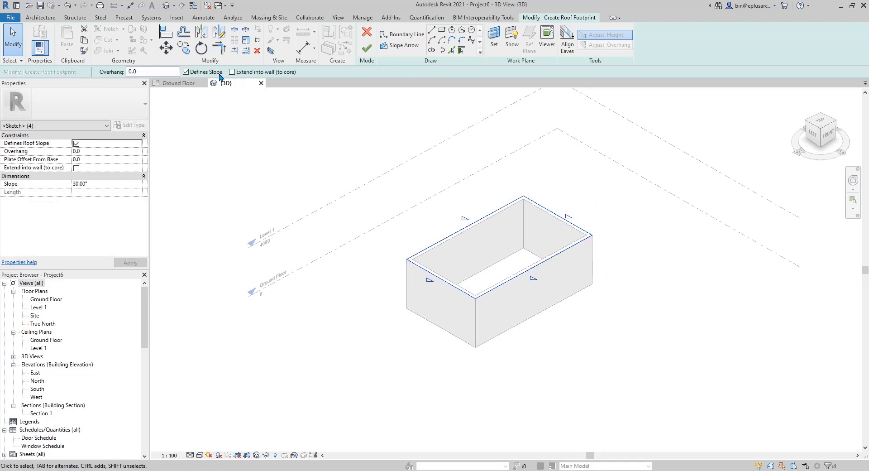
mouse_move(186, 72)
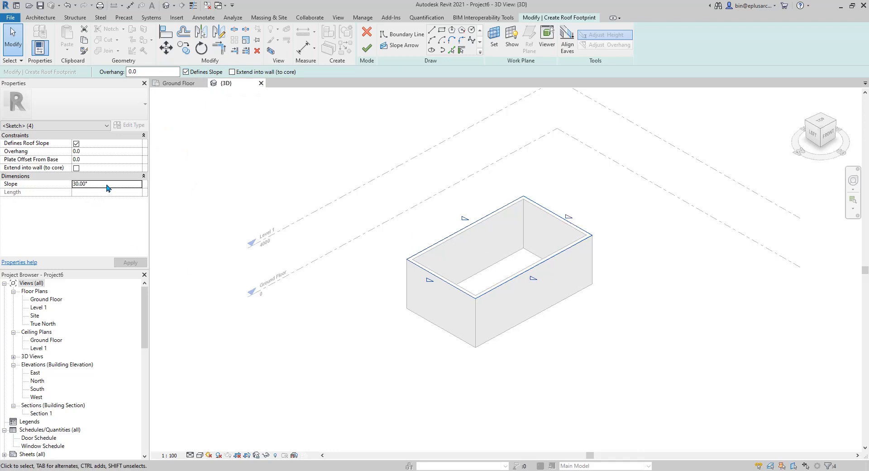
text(70.00)
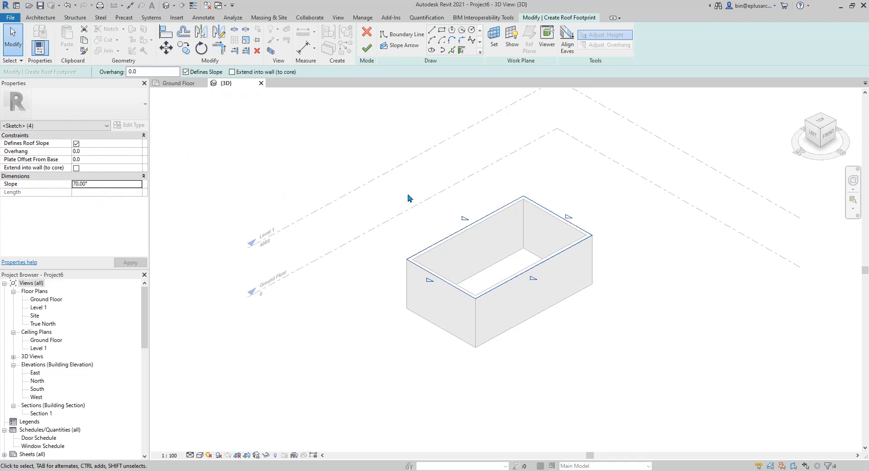
click(153, 71)
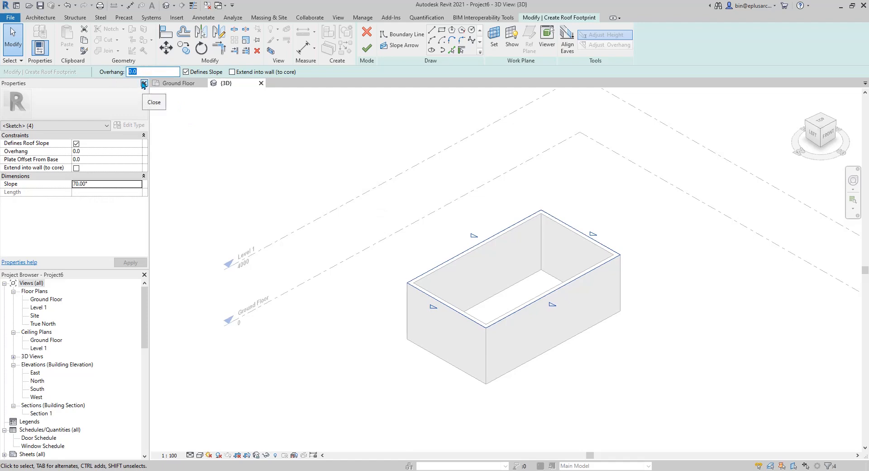
text(600.0)
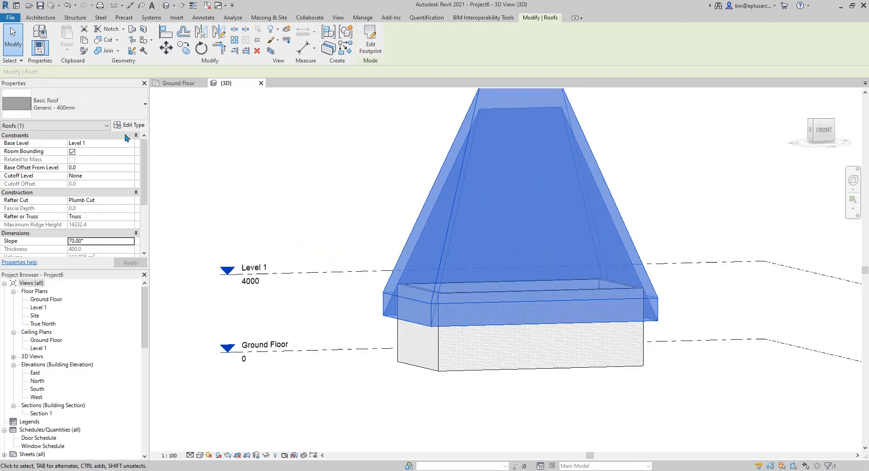
Switch the roof to the Basic Roof: Generic - 125mm type
click(72, 103)
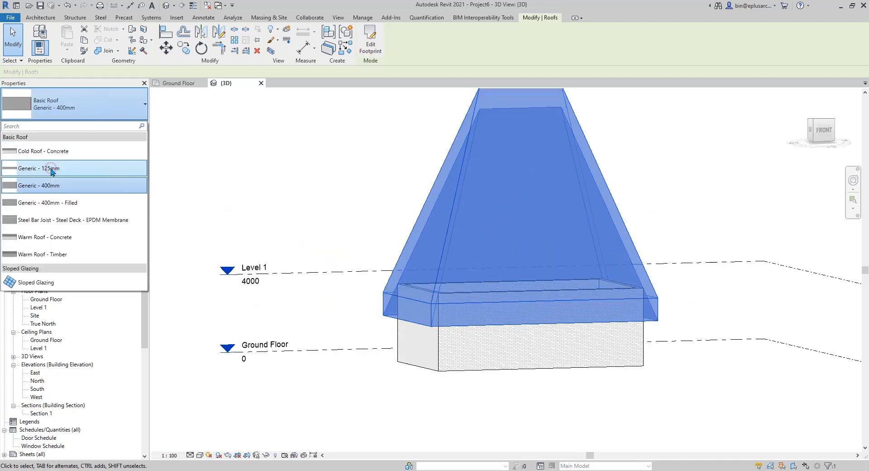
click(39, 168)
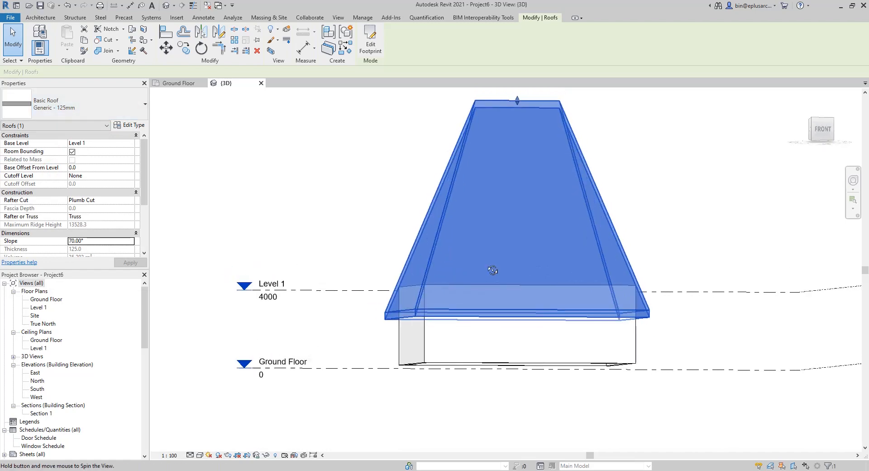
double_click(37, 380)
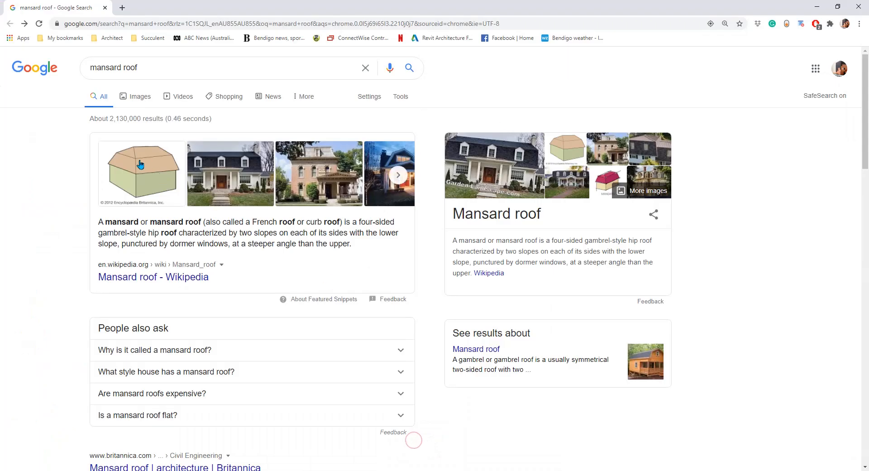
mouse_move(225, 160)
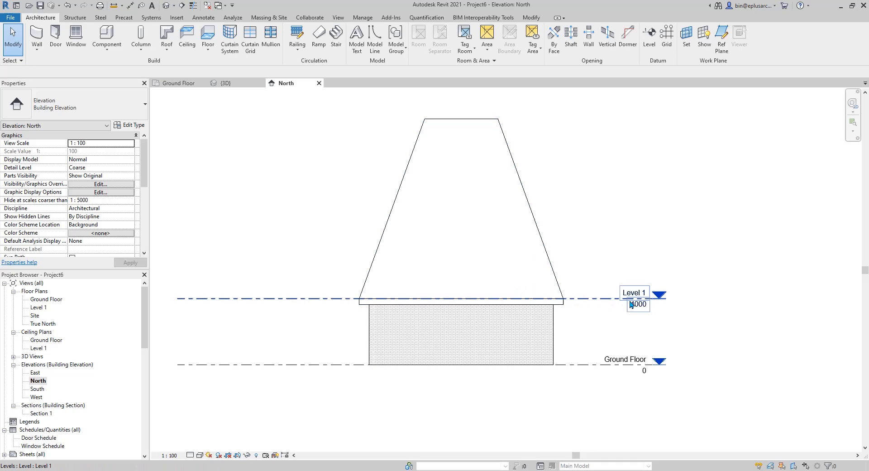
Copy Level 1 up 3000 to create Level 2, then cut the steep roof off there
click(627, 298)
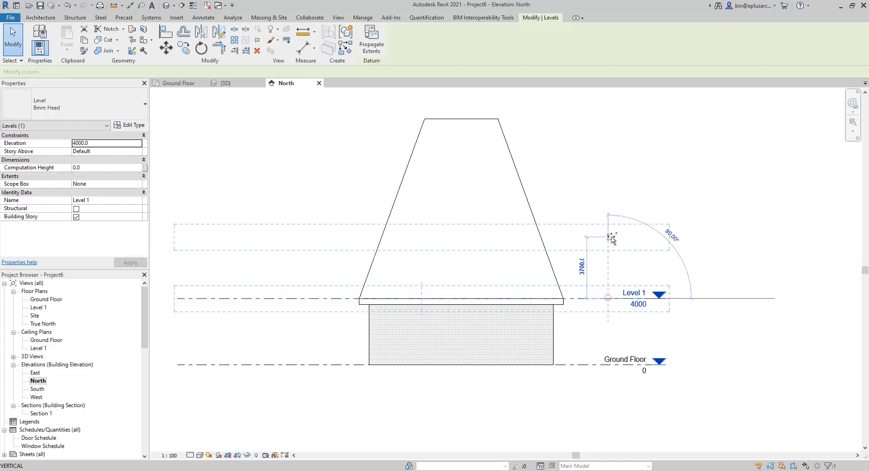
text(3)
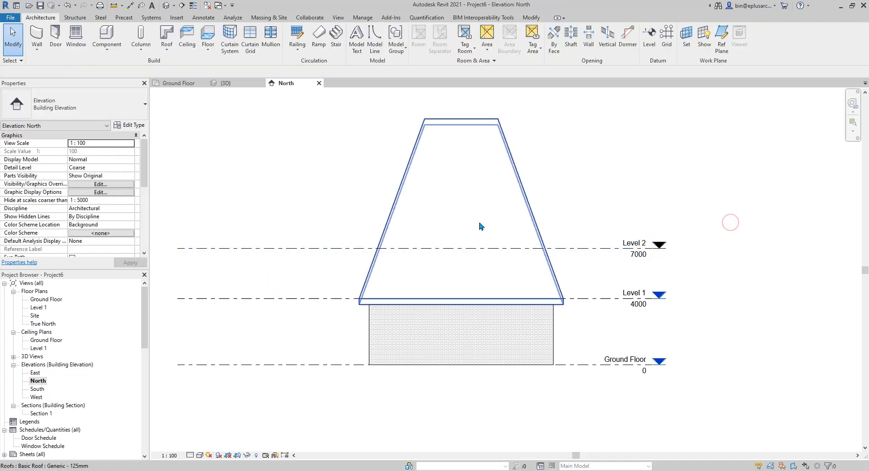
click(480, 227)
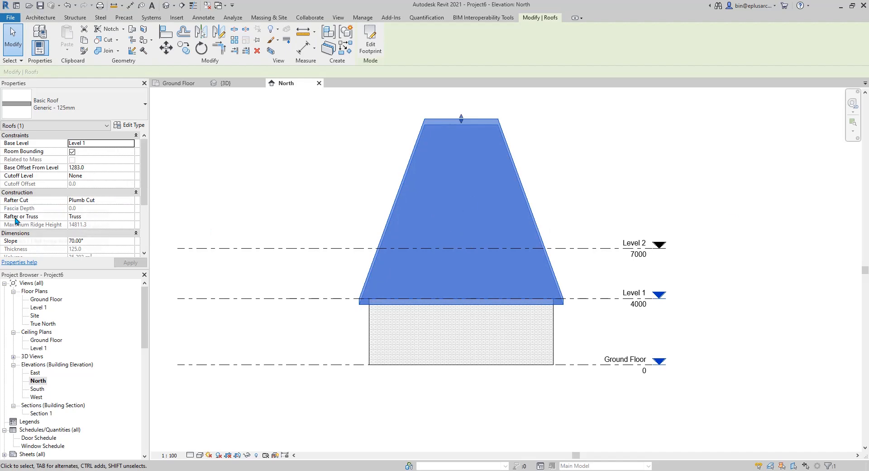
scroll(down, 3)
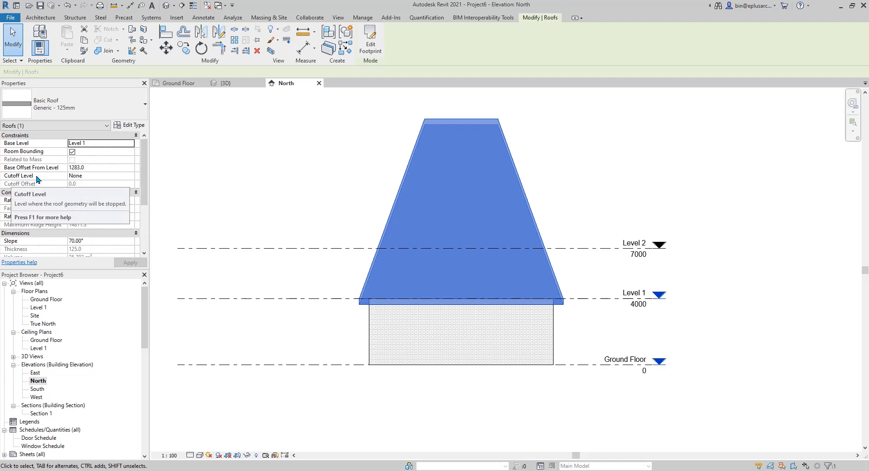
click(129, 176)
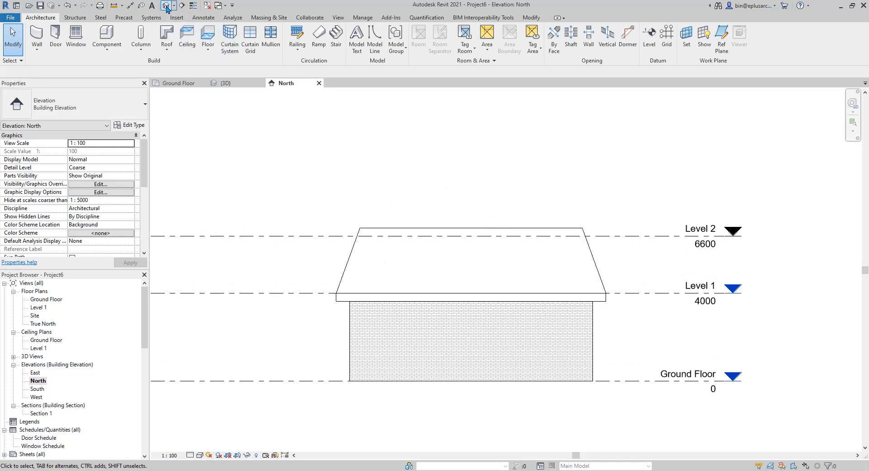
In 3D, sketch a 20° footprint roof over the open top and finish it
click(225, 83)
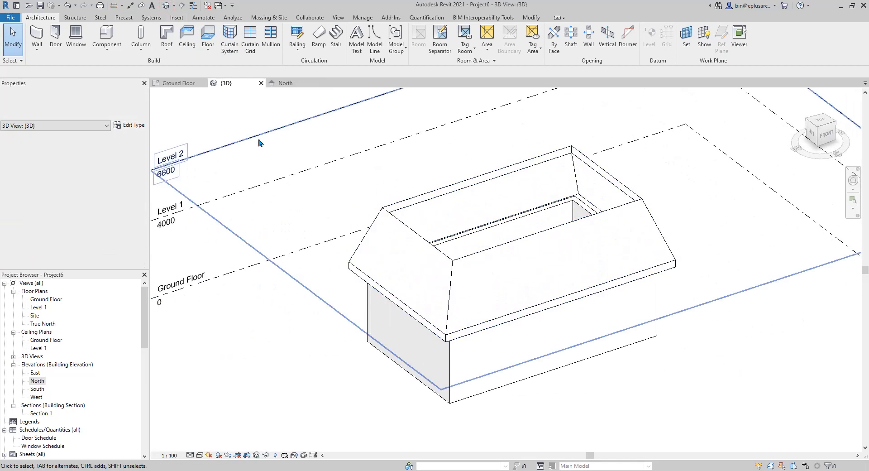
click(166, 37)
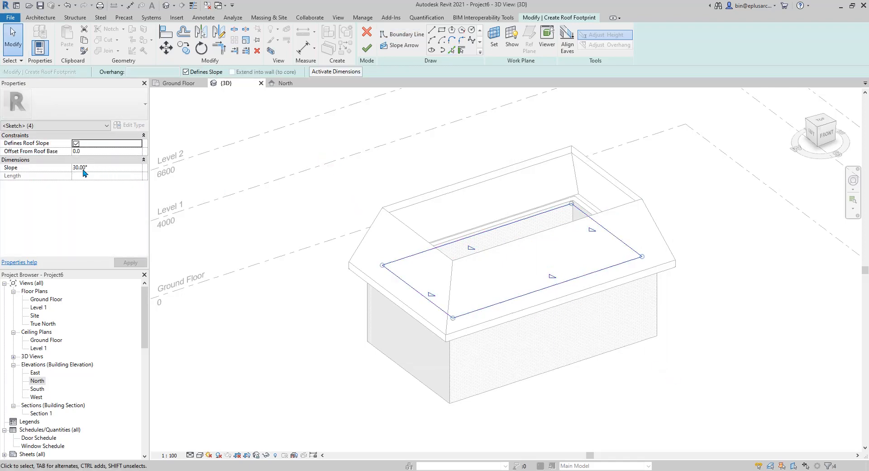
text(2)
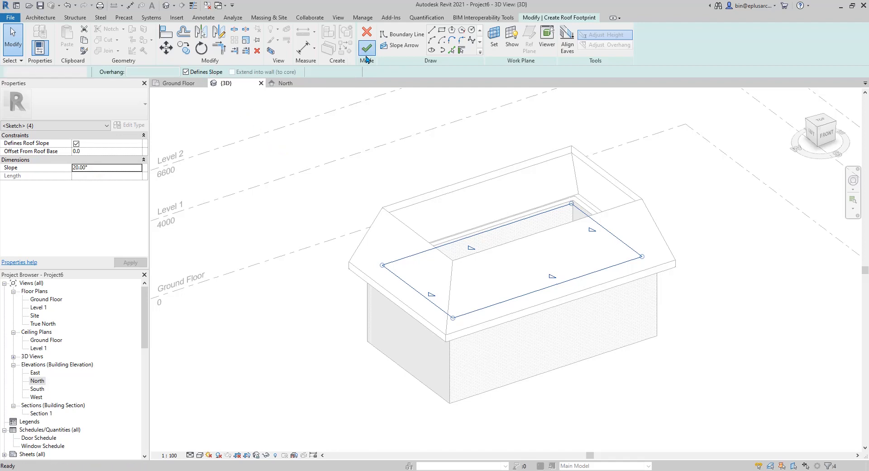
click(367, 33)
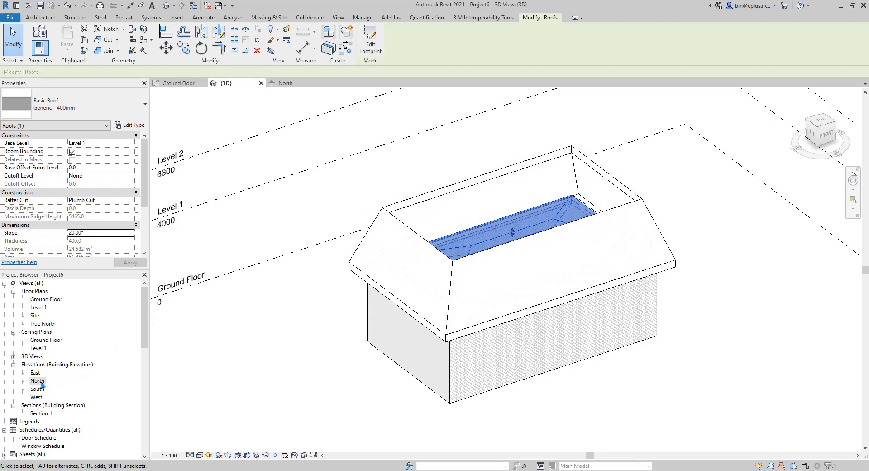
Set the upper roof's base offset to 683 so it caps the lower roof
double_click(38, 381)
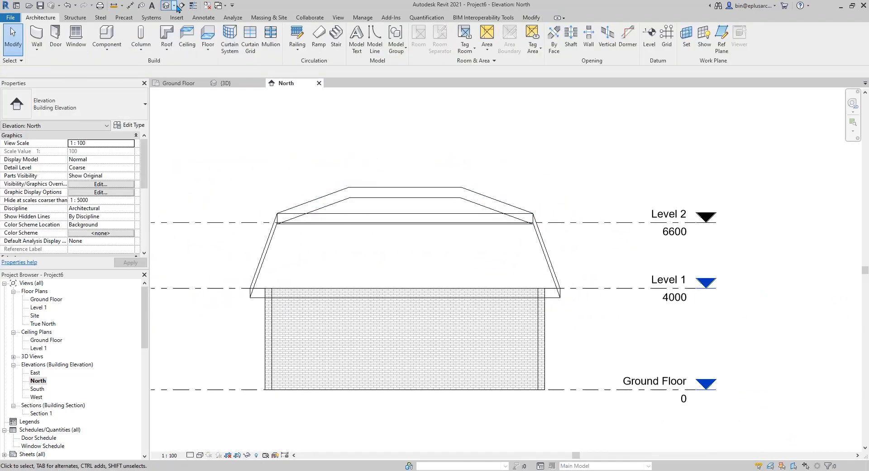
click(225, 83)
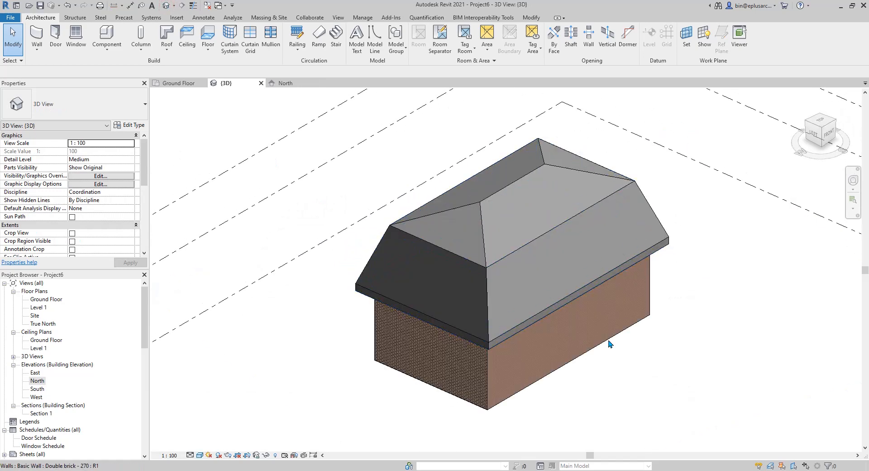
drag(610, 343, 547, 255)
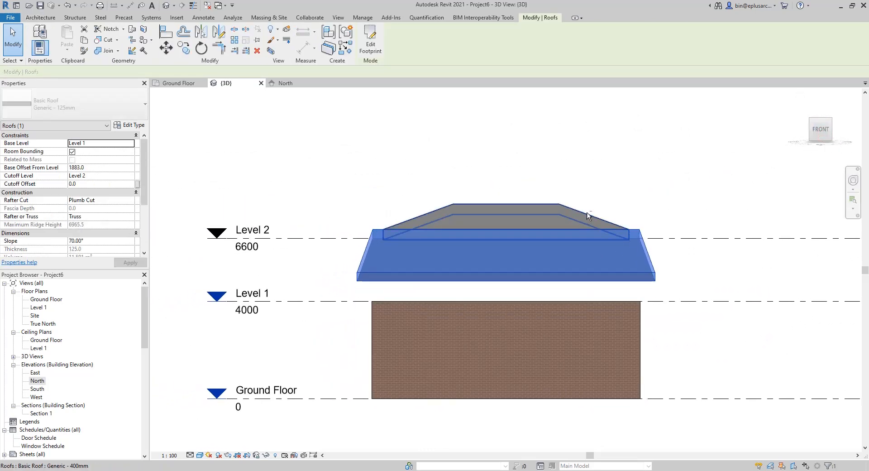
text(683.0)
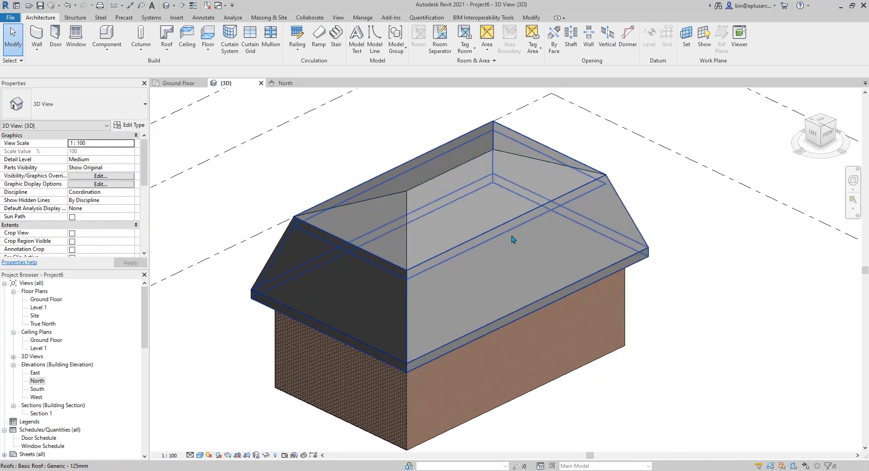
click(274, 138)
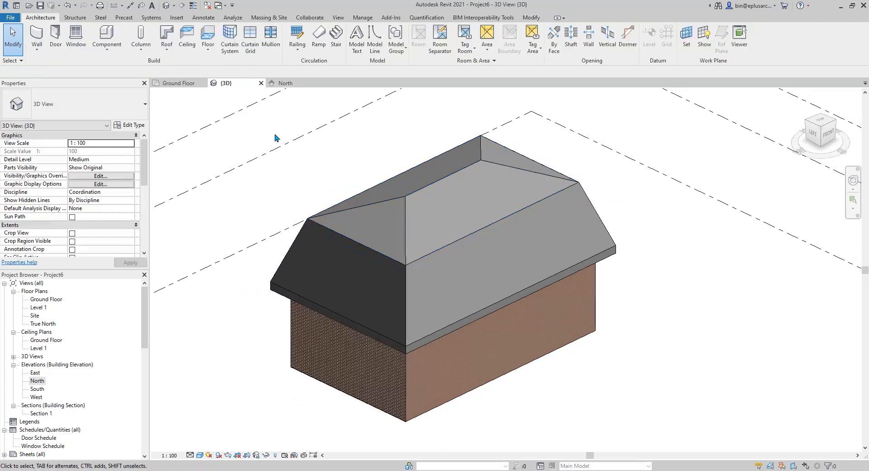
click(107, 37)
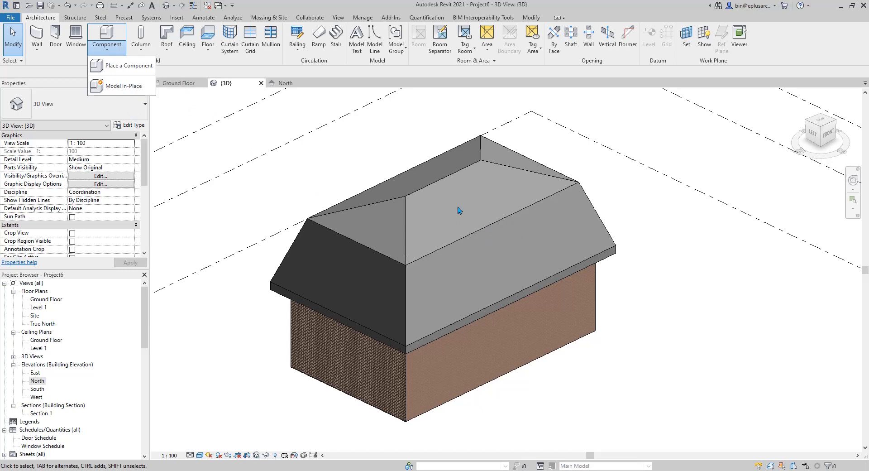
mouse_move(120, 86)
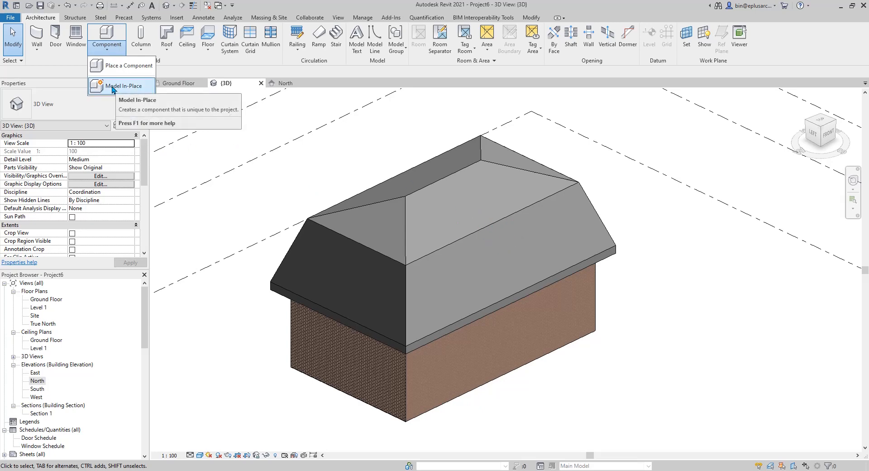
Create an in-place Roofs component and start a sweep form
click(129, 86)
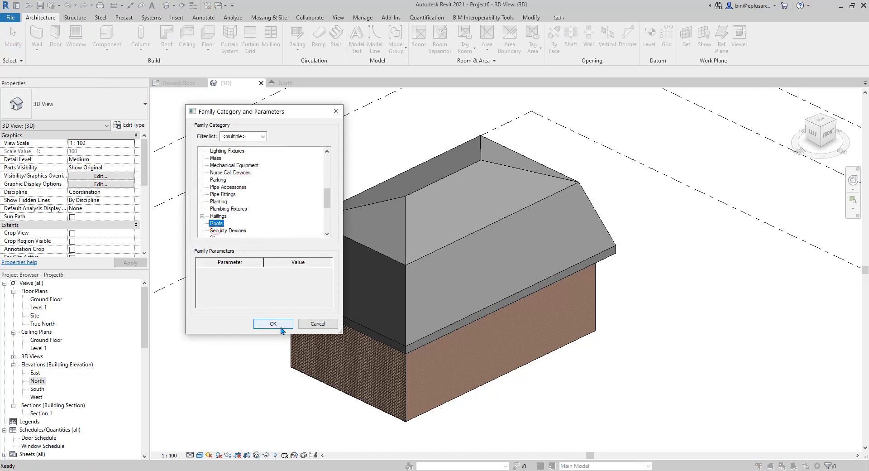
click(272, 323)
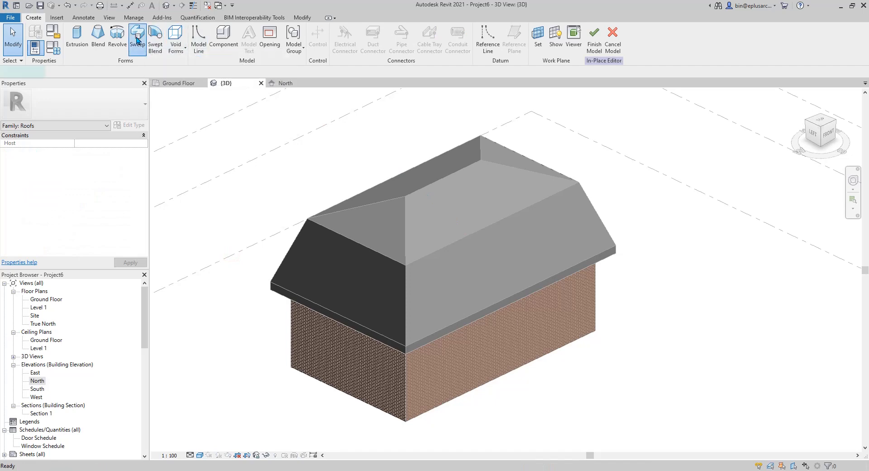
click(138, 38)
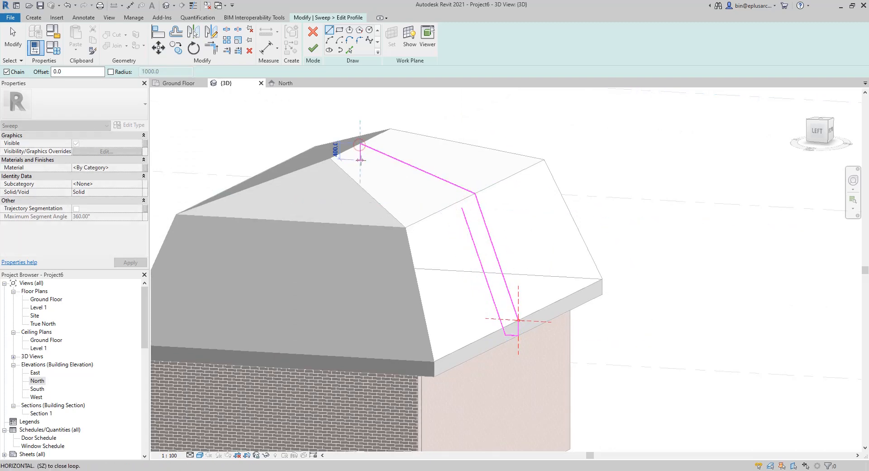
Finish the sweep into a band around the roof edge, then orbit and select it to inspect
click(432, 192)
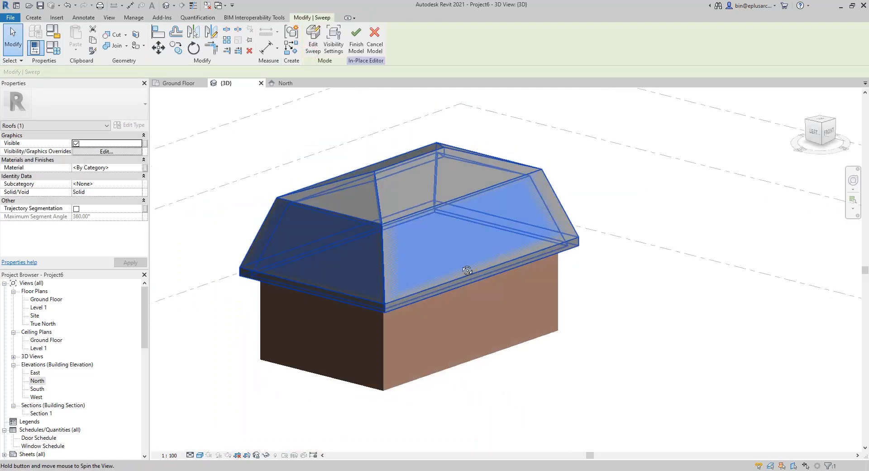
drag(467, 270, 460, 269)
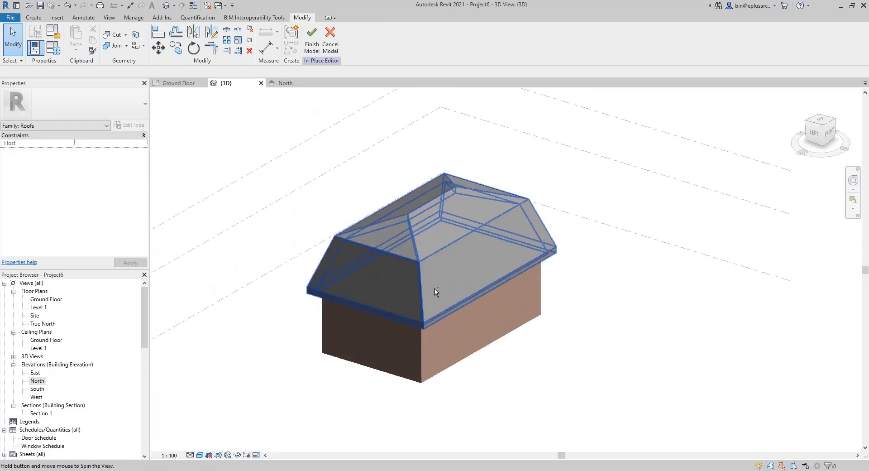
drag(435, 293, 471, 242)
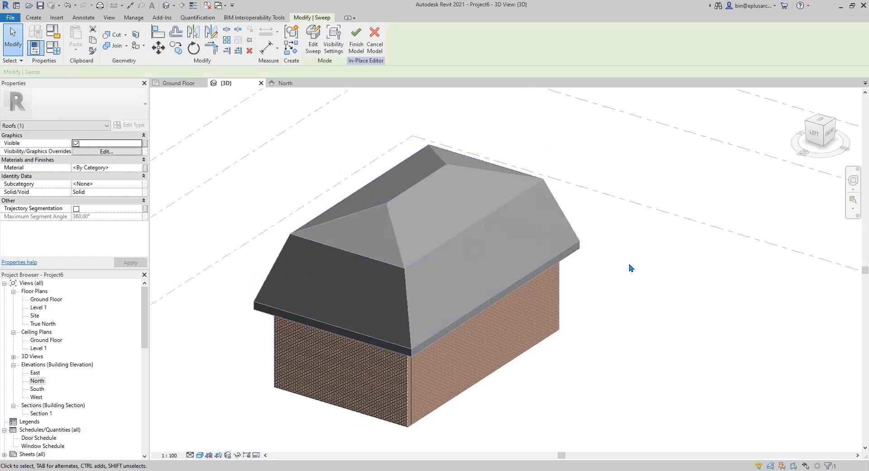
click(463, 261)
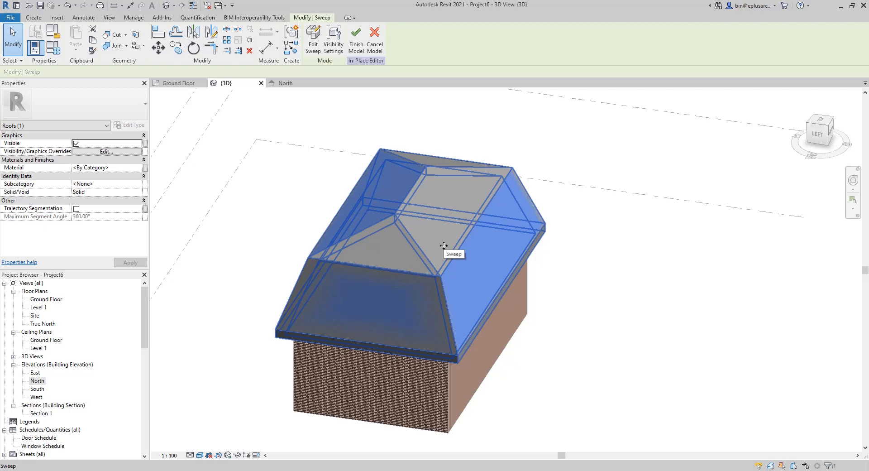
drag(443, 244, 475, 224)
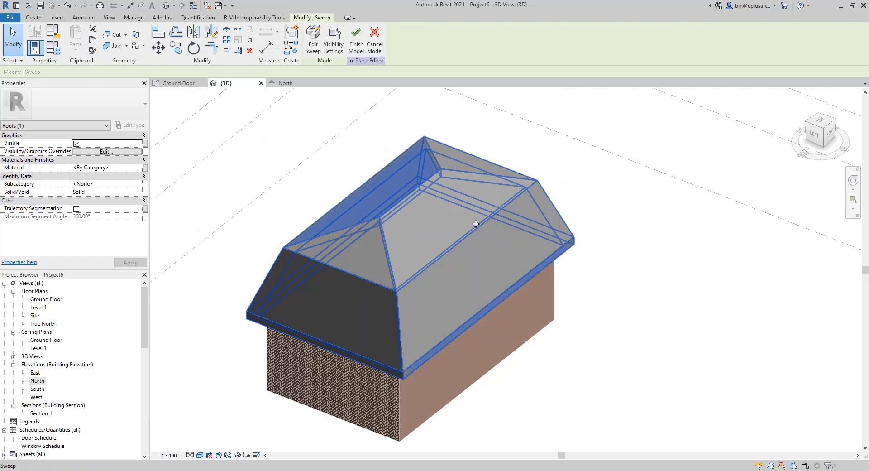
click(436, 288)
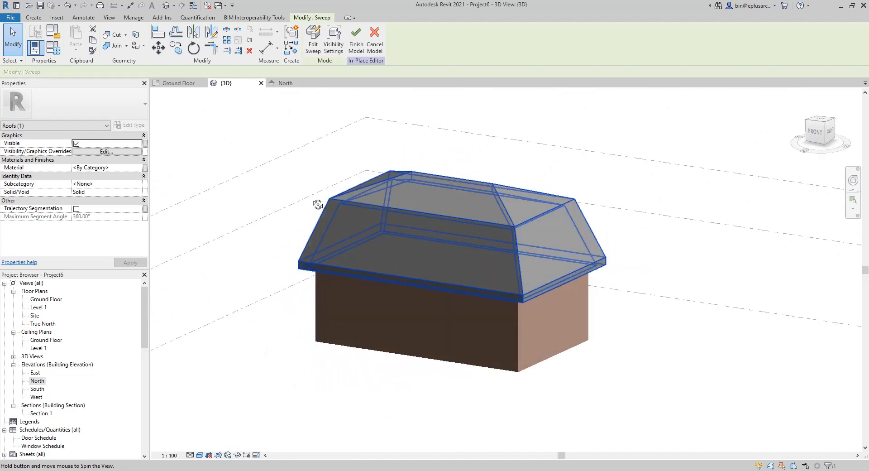
drag(319, 204, 380, 214)
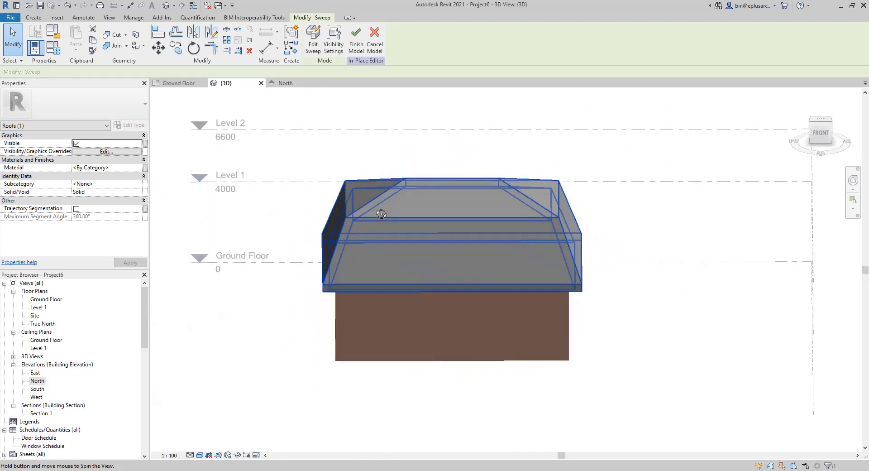